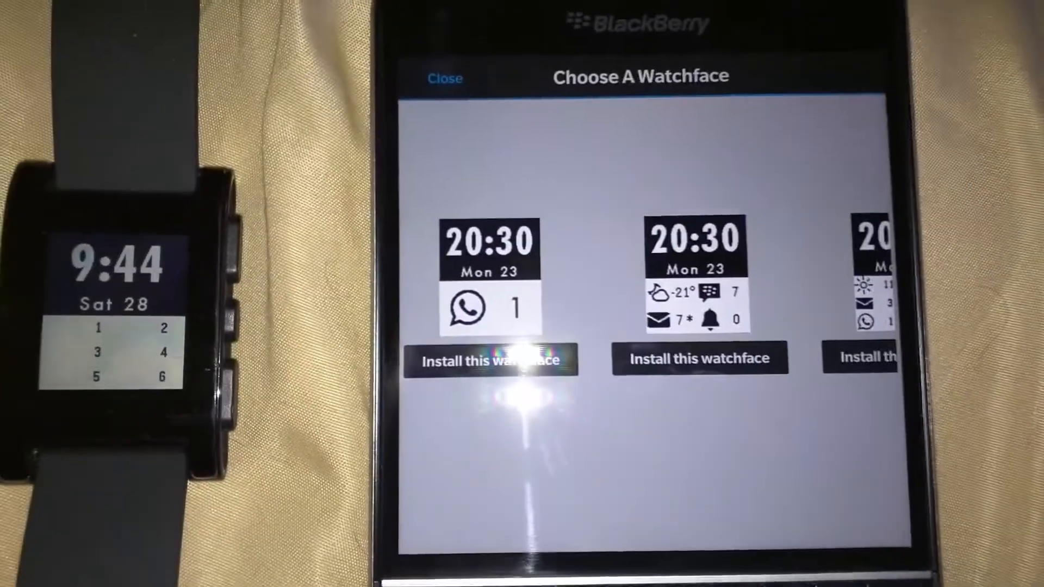
scroll(left, 3)
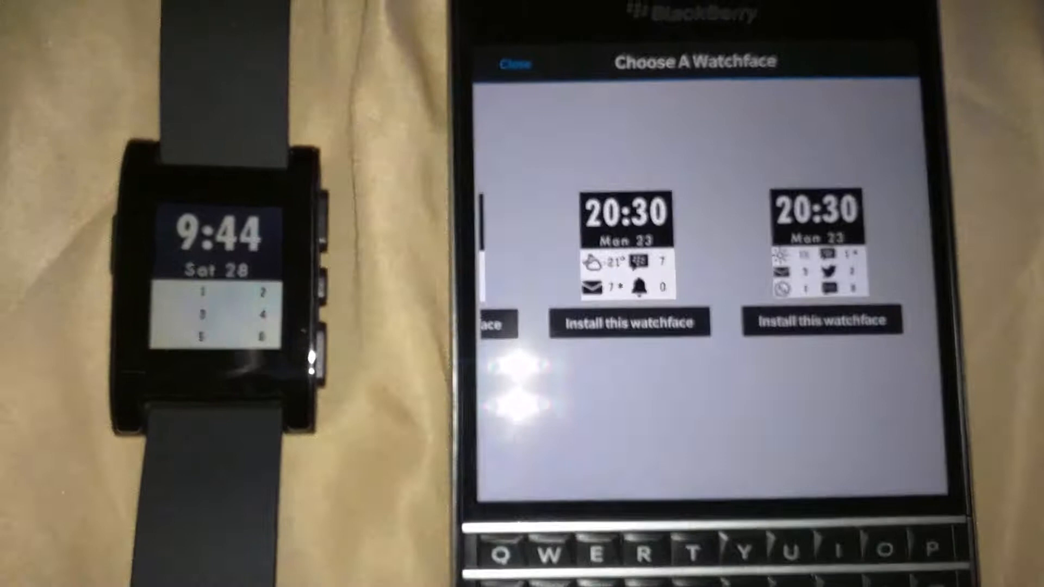
scroll(left, 3)
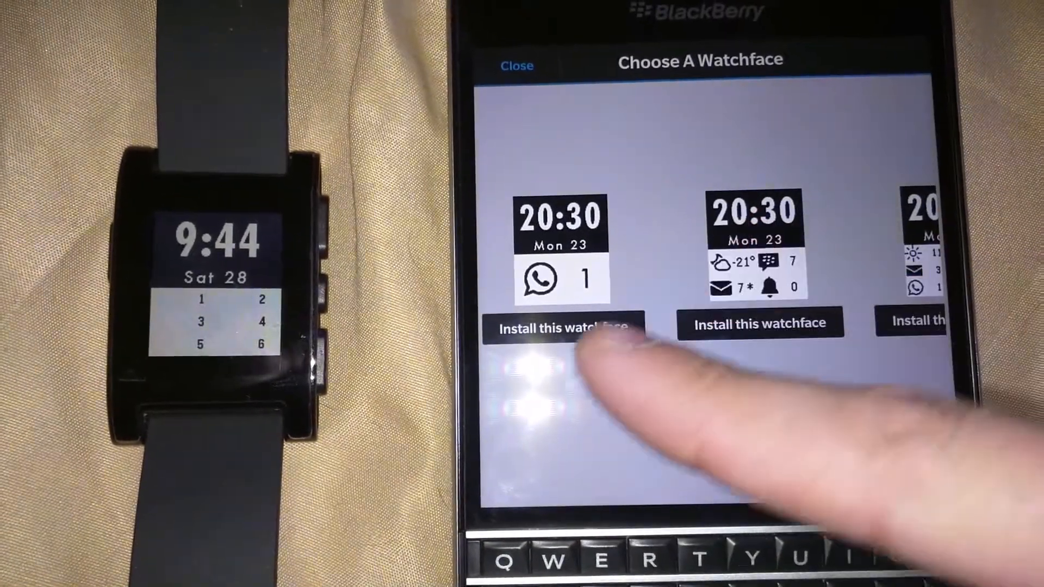